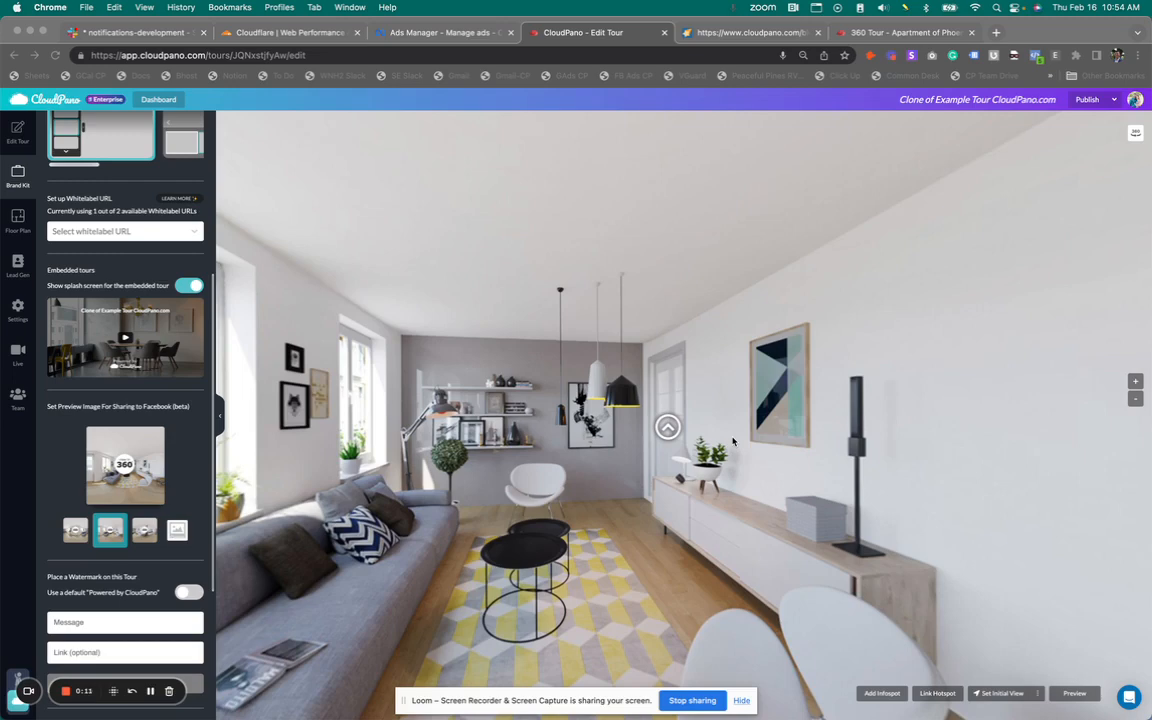
mouse_move(374, 160)
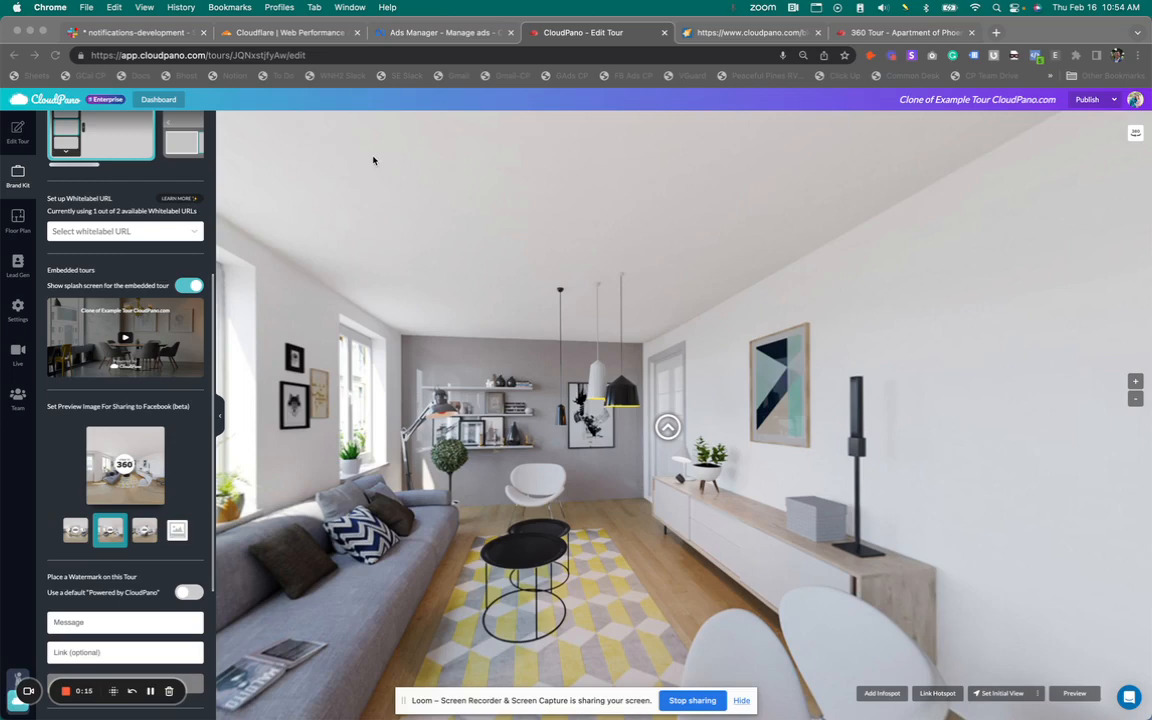
mouse_move(320, 156)
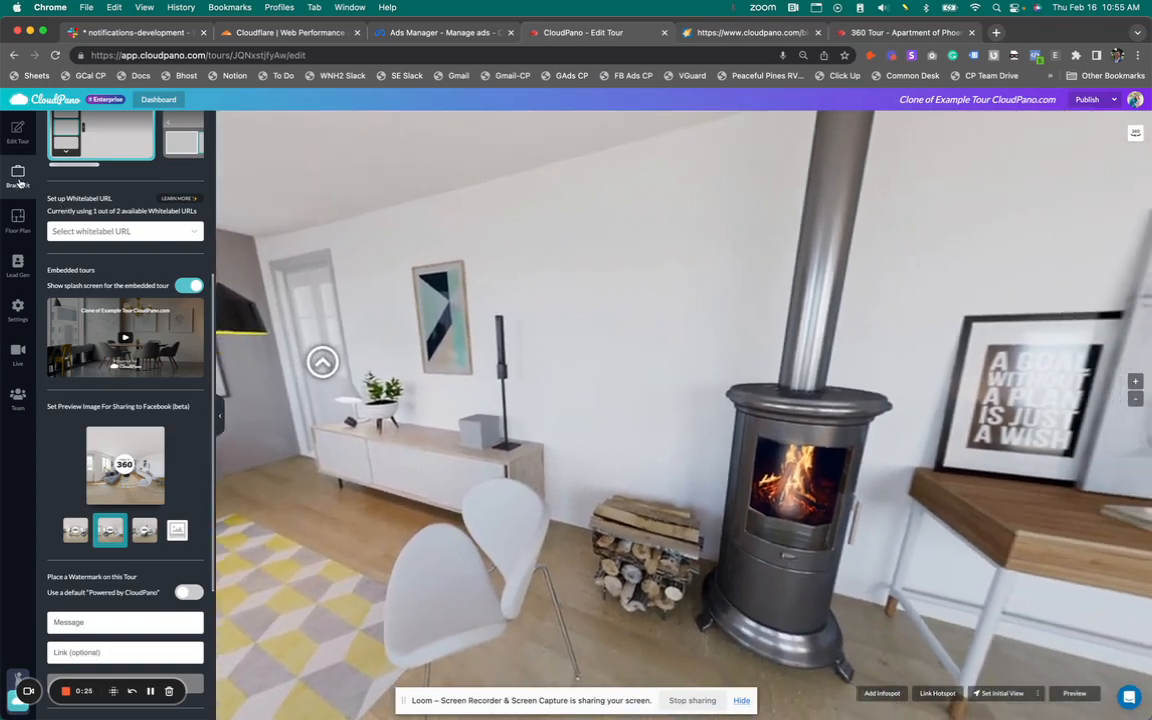
- Show the tour's scene list with Den, Living, Bedroom and Kitchen
left_click(16, 172)
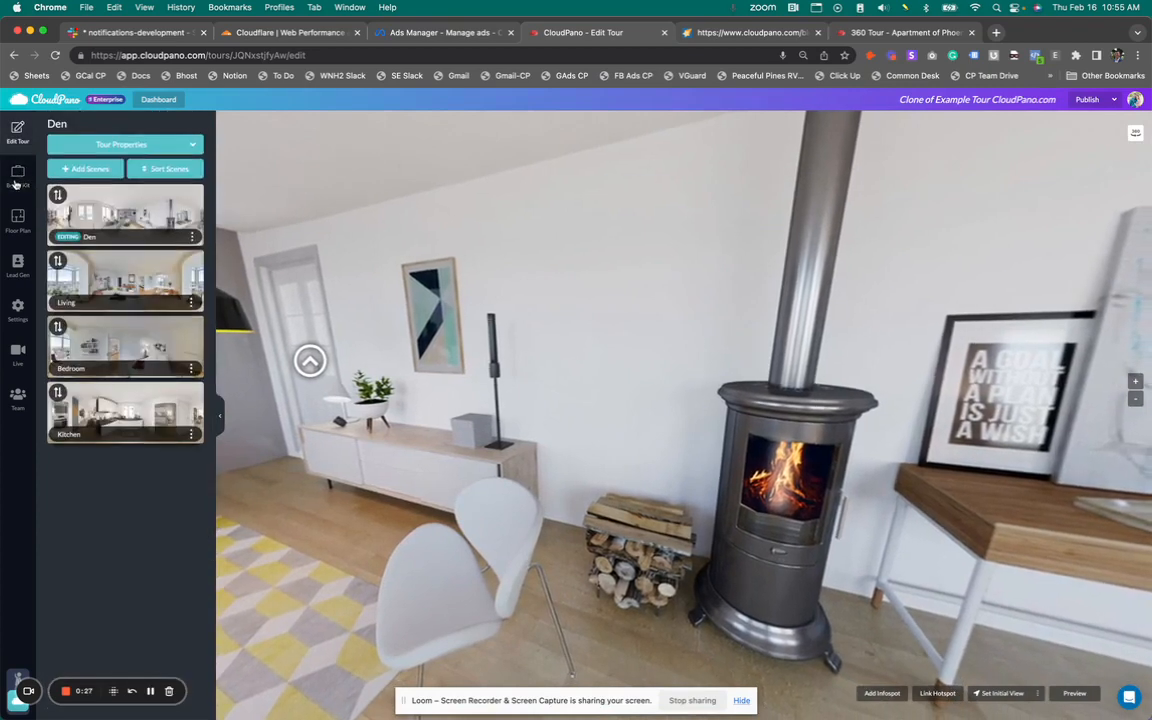
- Return to the branding settings and bring the Embedded Tours splash screen toggle into view
left_click(16, 180)
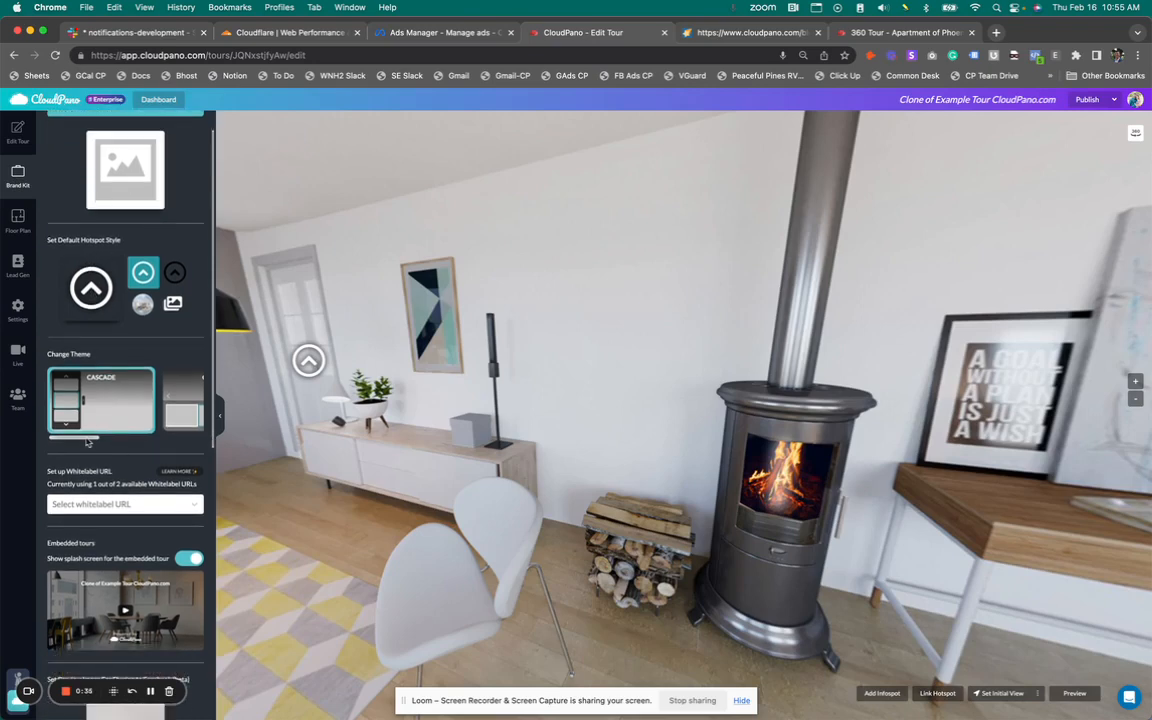
scroll("down", 3)
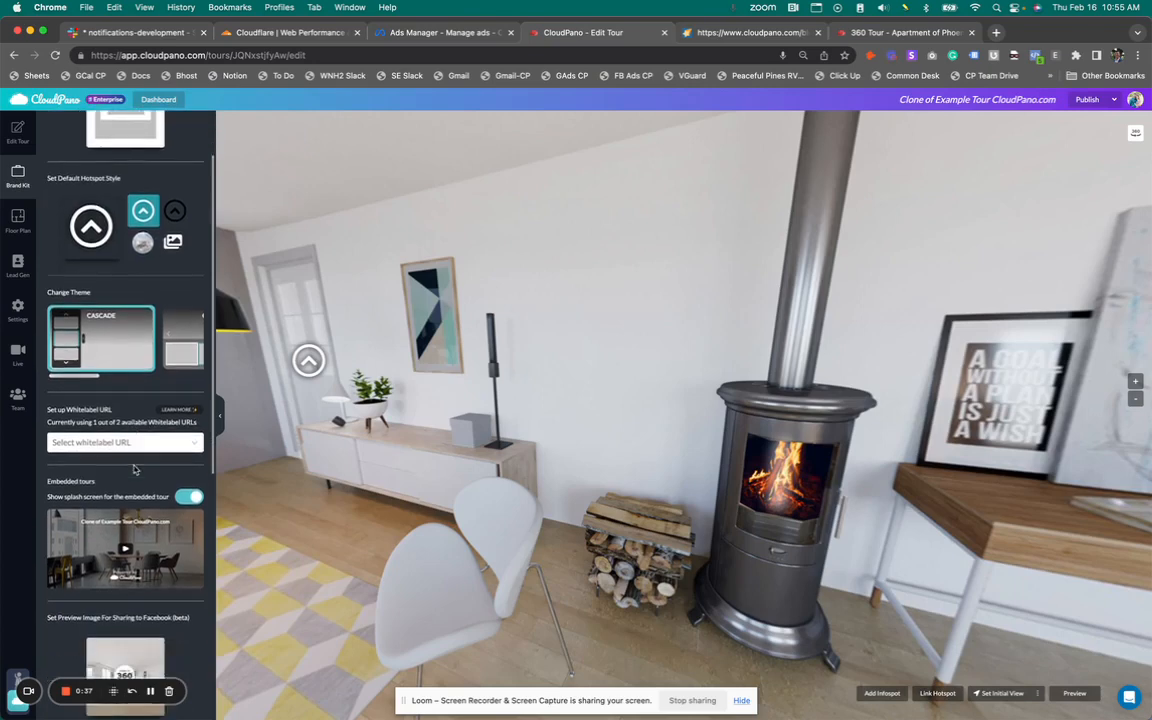
scroll("down", 3)
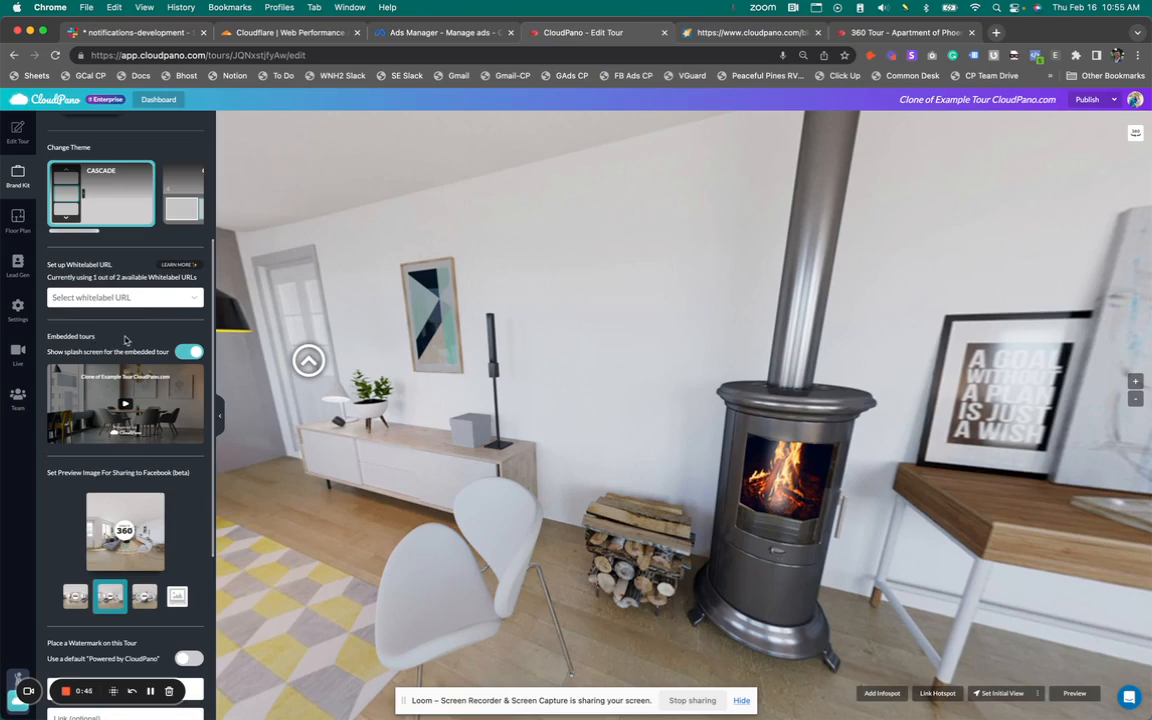
mouse_move(124, 400)
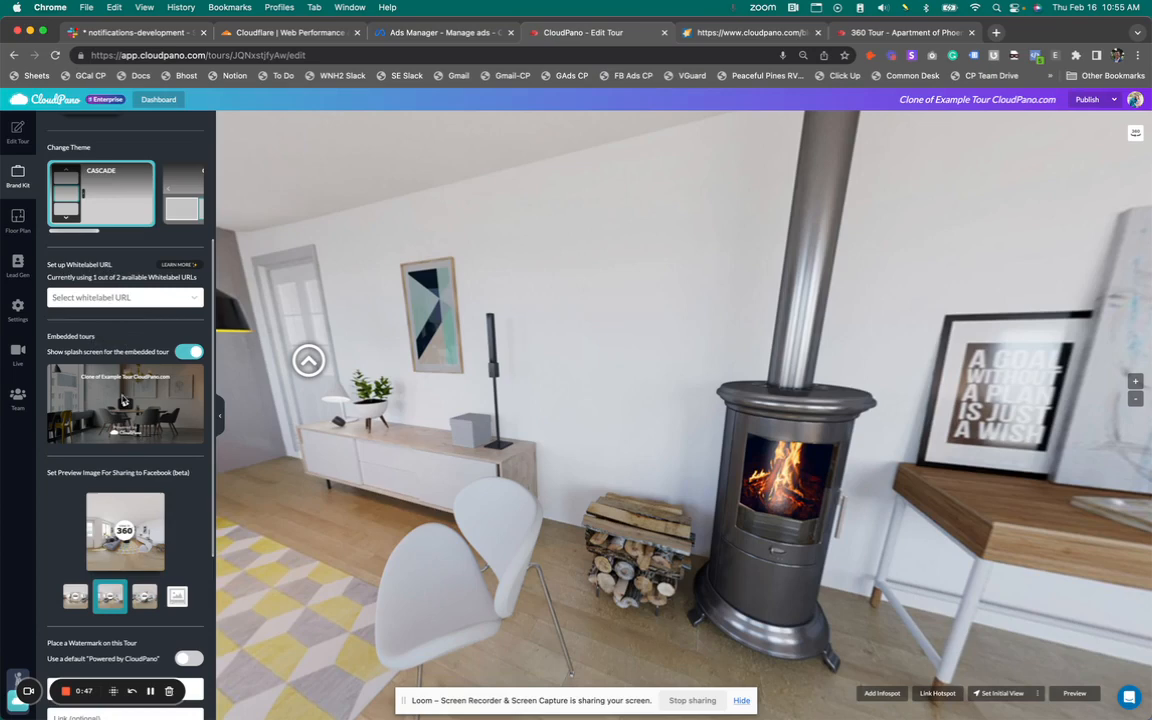
mouse_move(124, 404)
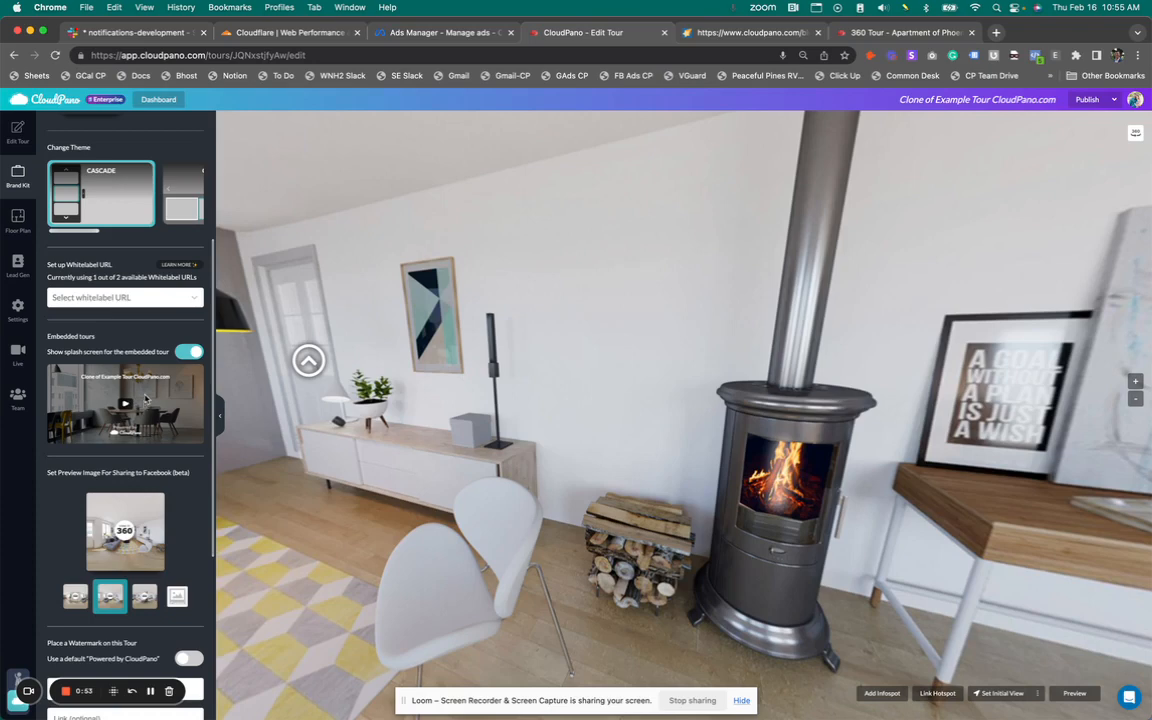
mouse_move(182, 420)
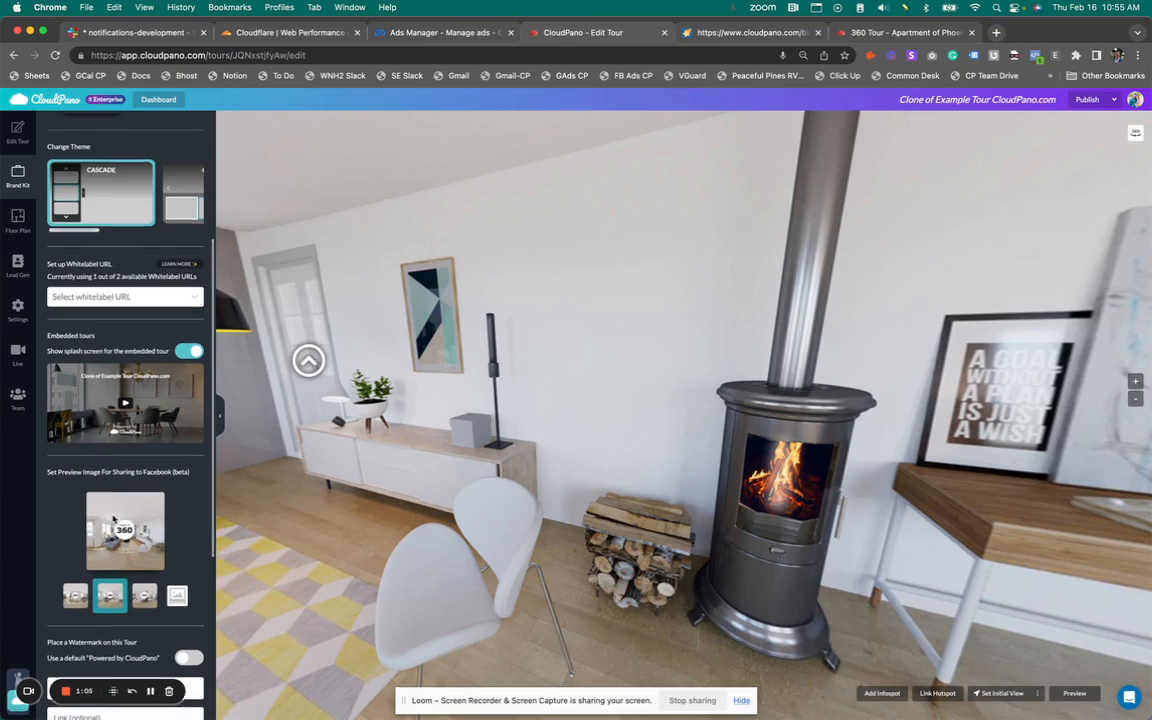
- Scroll to the watermark options, then switch to the cloudpano.com blog post with the share dialog
scroll("down", 3)
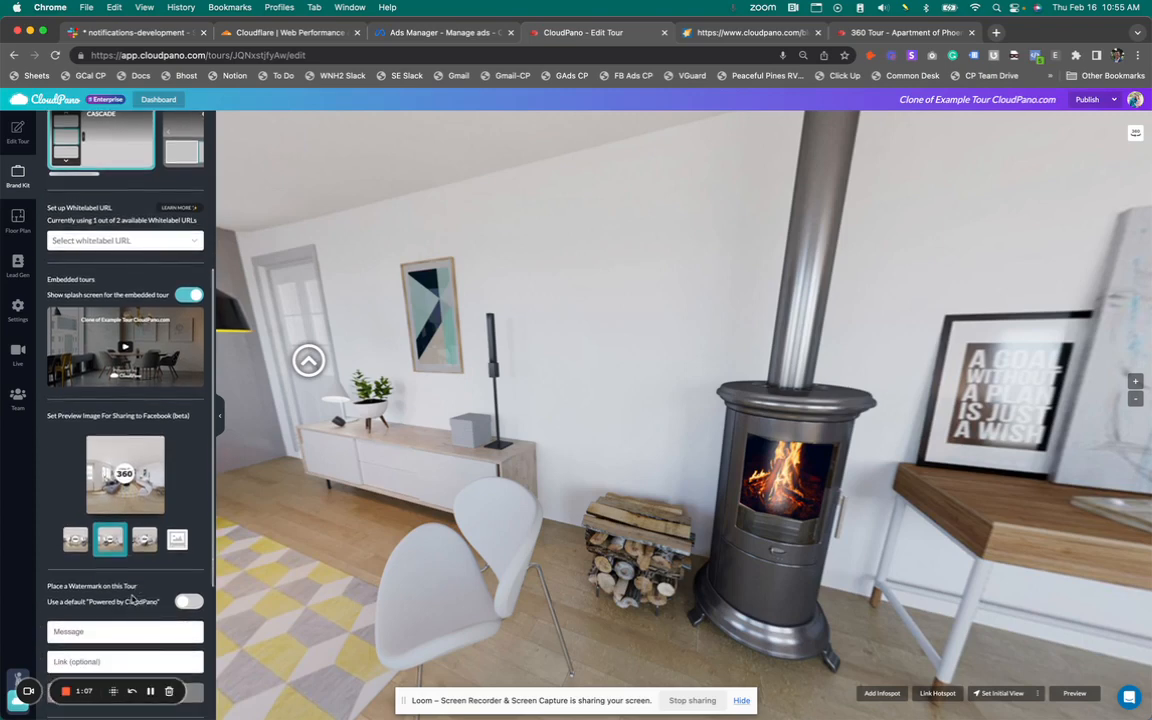
scroll("down", 3)
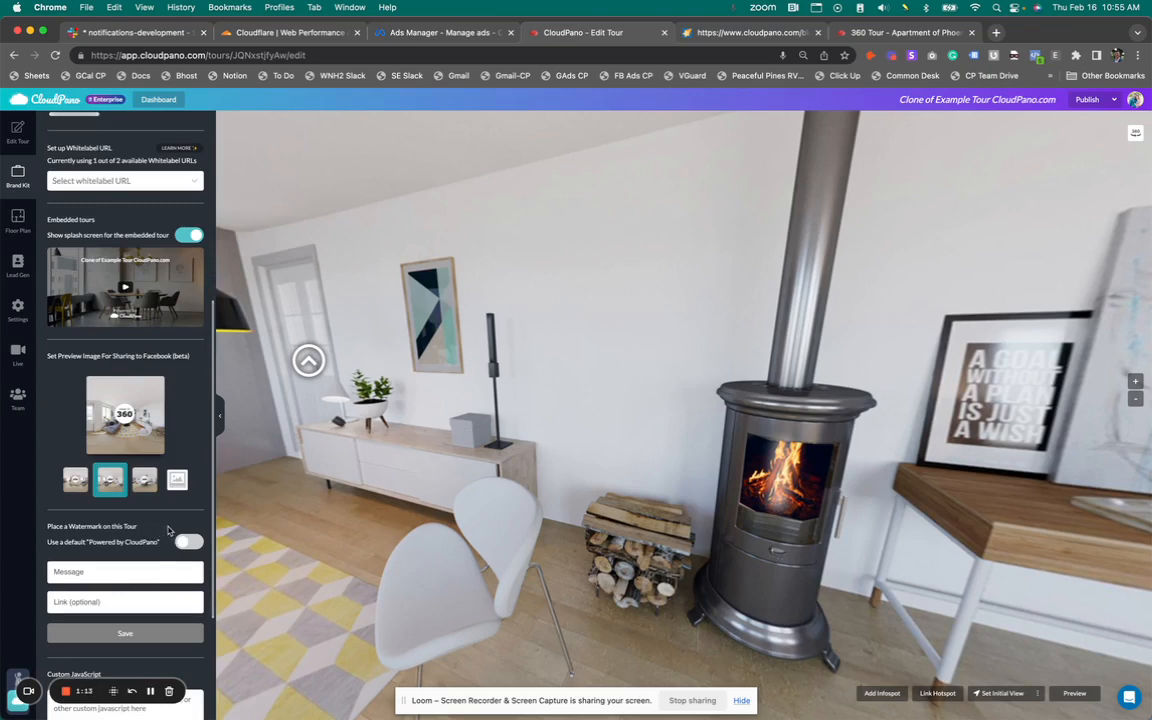
left_click(120, 572)
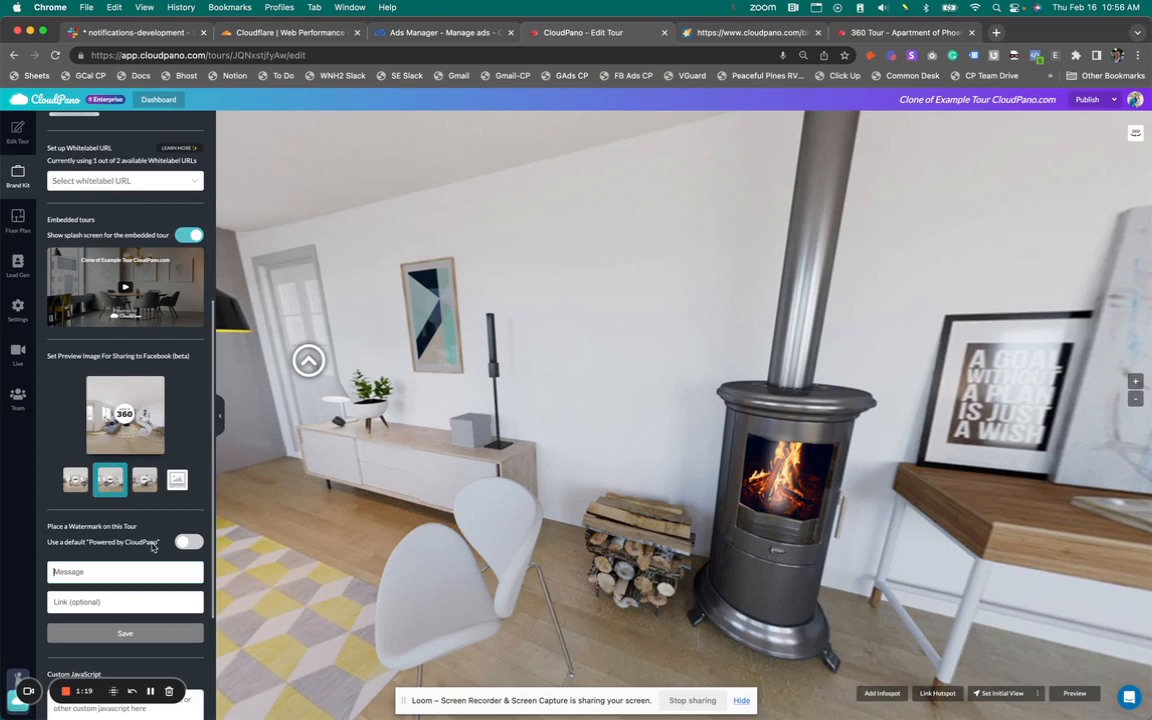
scroll("down", 3)
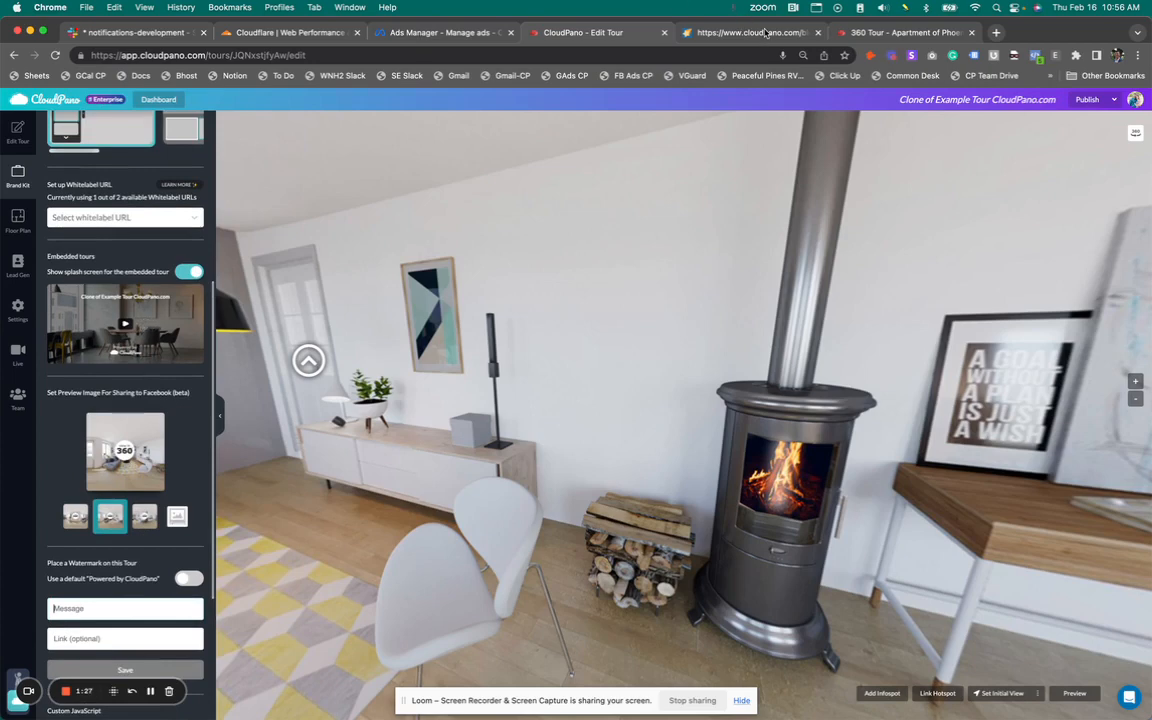
mouse_move(752, 32)
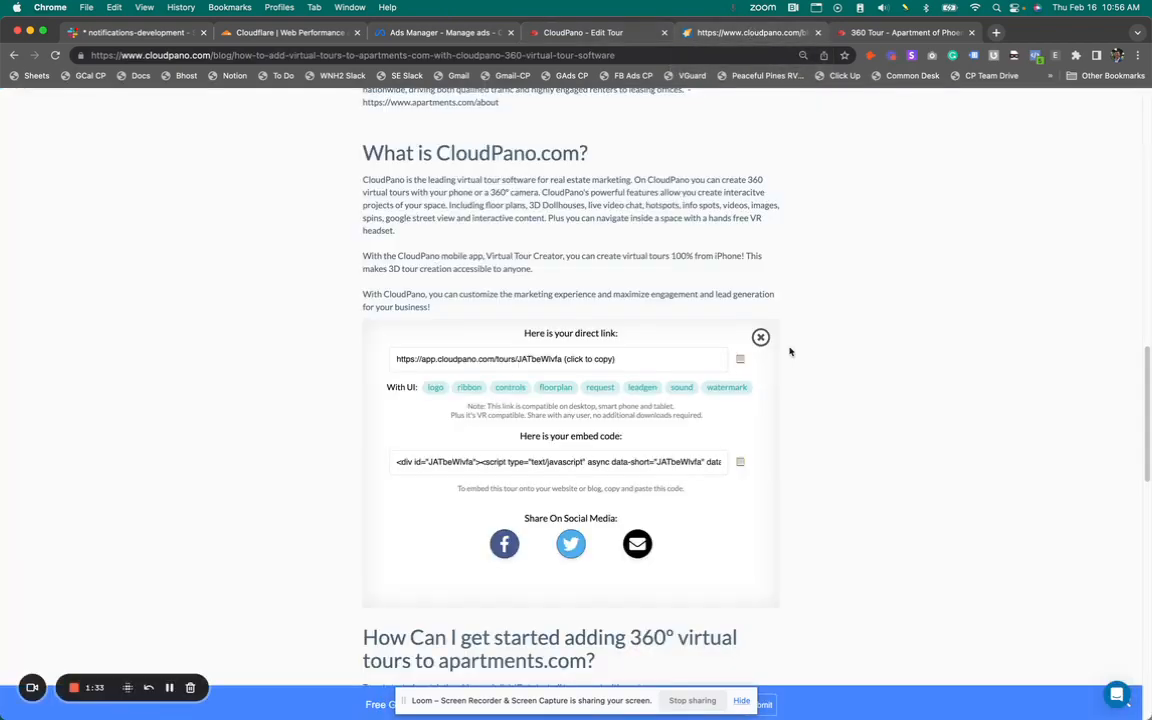
- Scroll the blog post to the embedded 360 tour under 'What is CloudPano?'
scroll("up", 3)
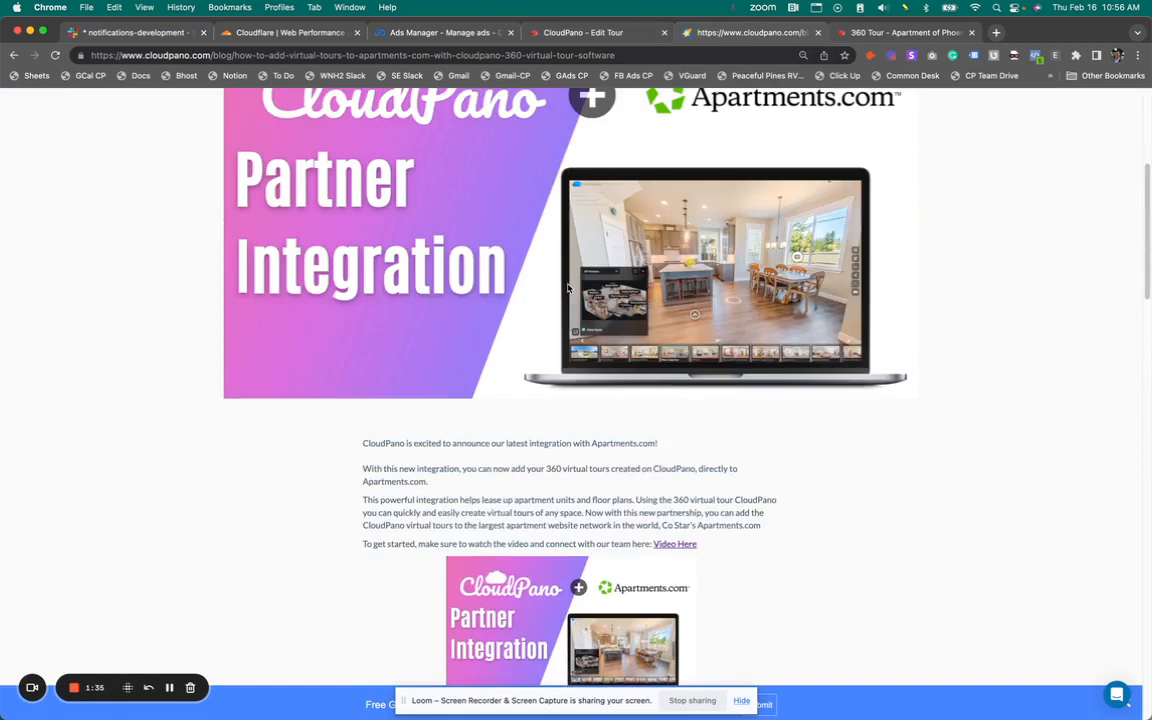
scroll("up", 3)
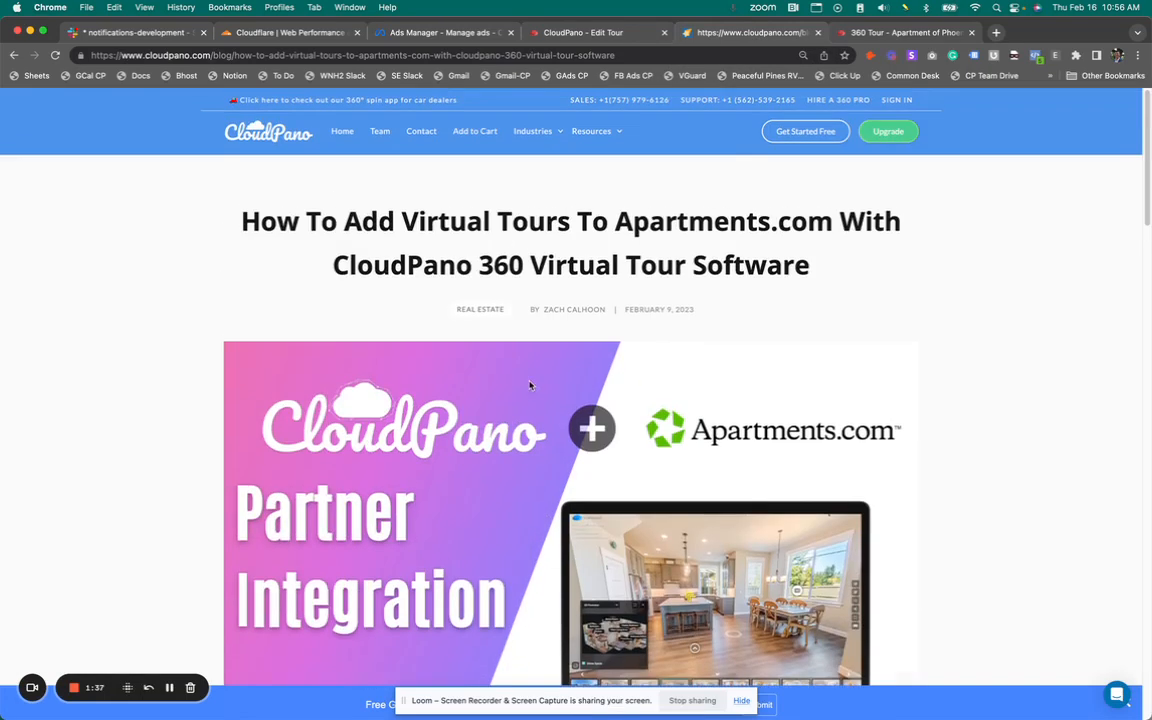
scroll("down", 3)
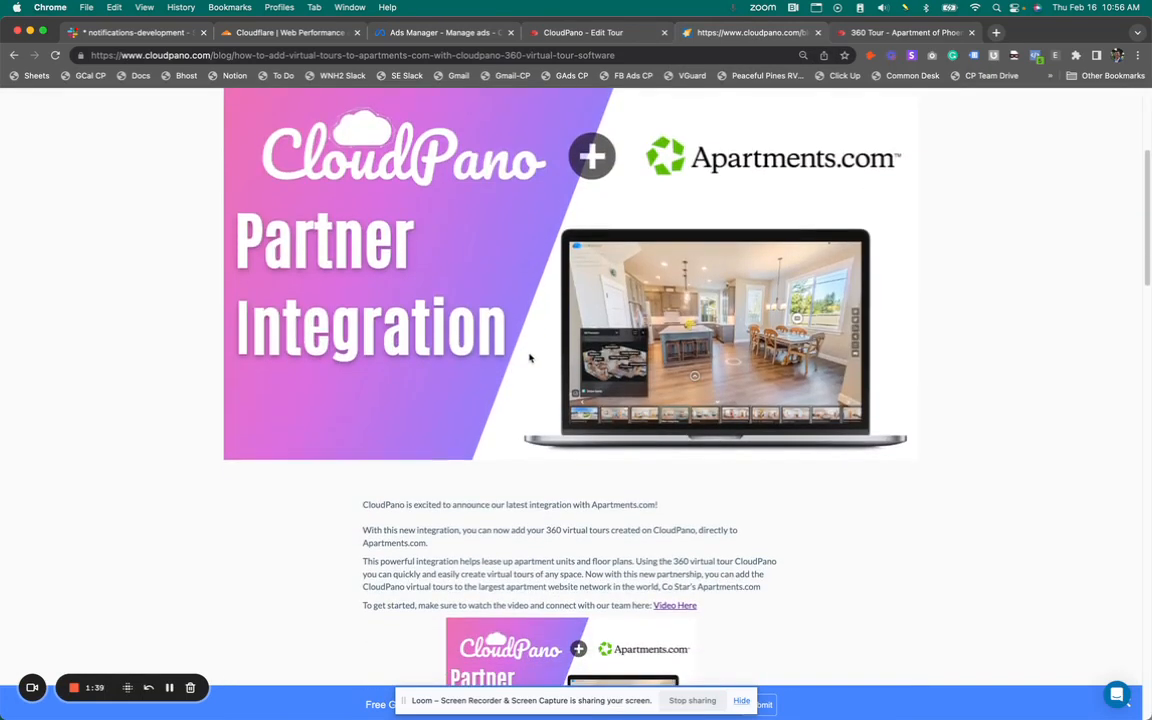
scroll("down", 3)
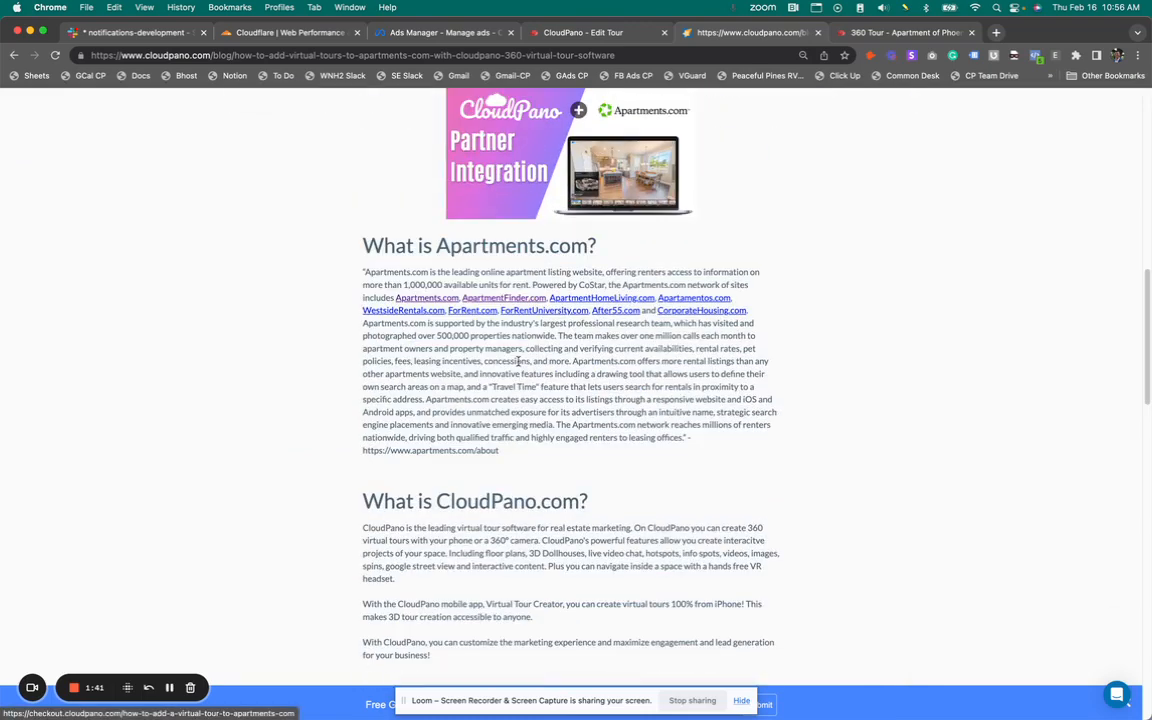
scroll("up", 3)
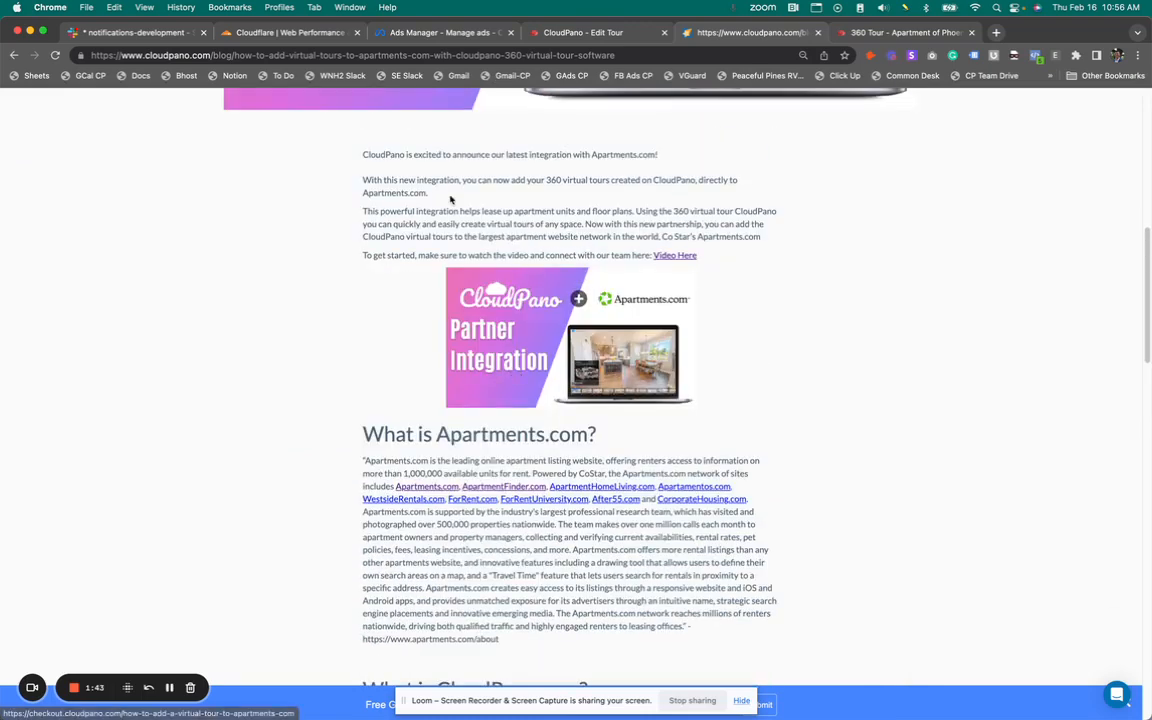
scroll("down", 3)
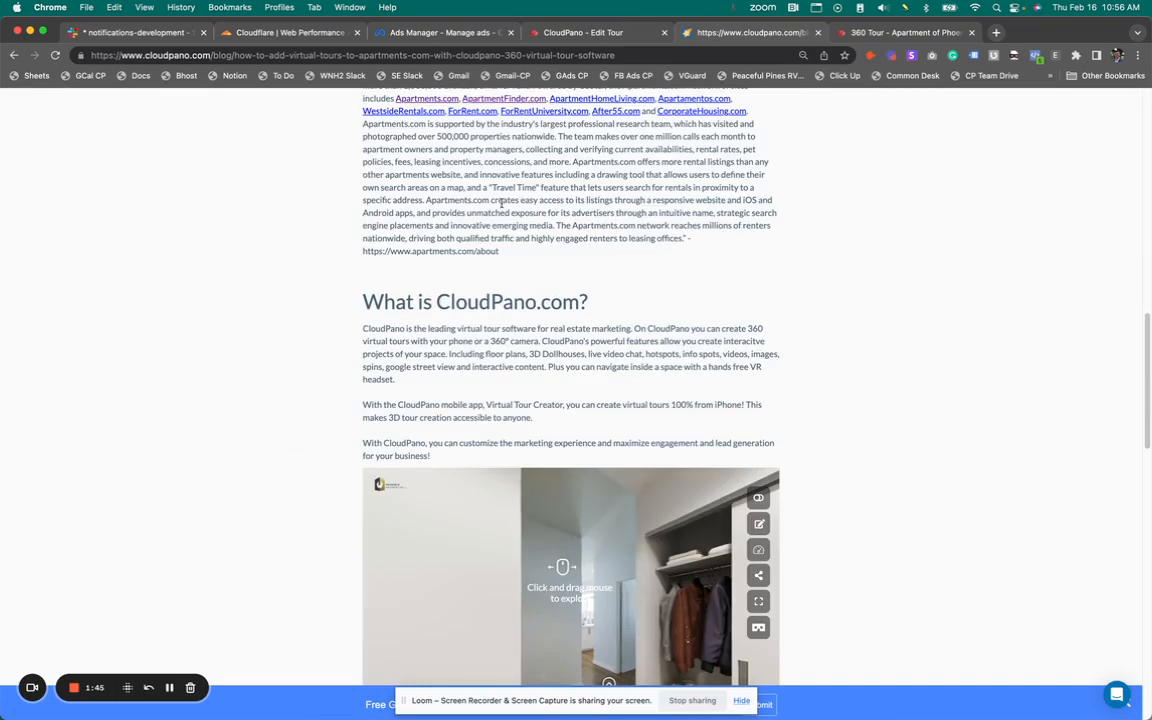
scroll("down", 3)
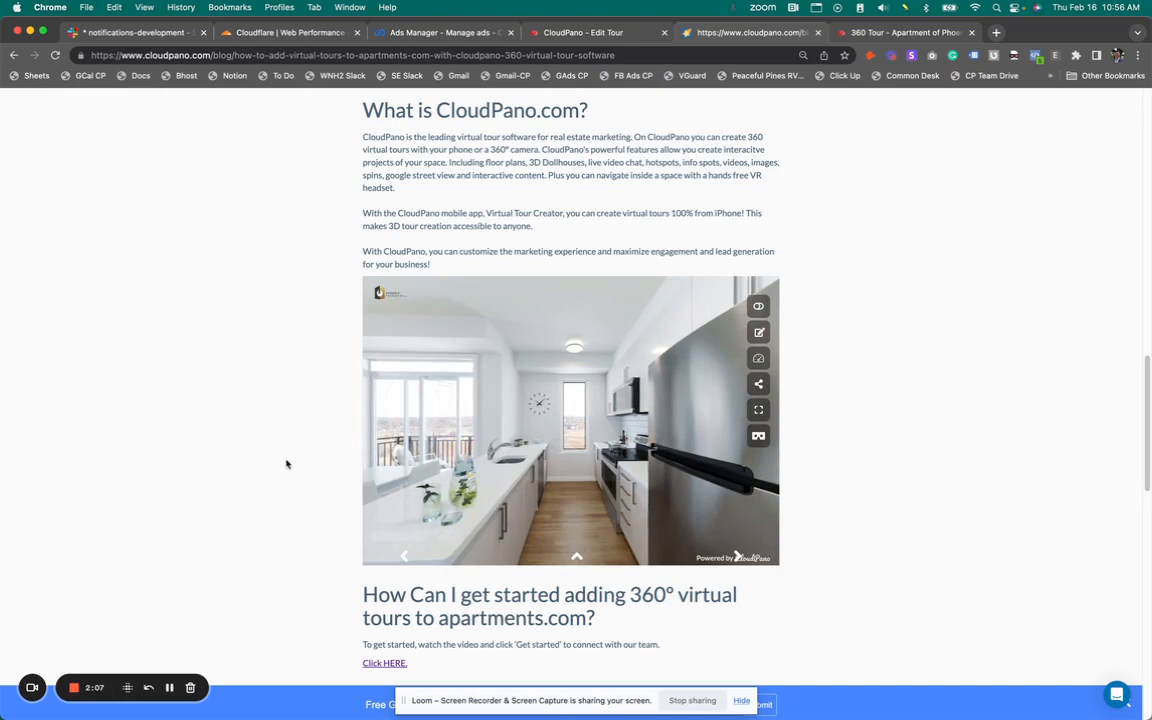
- Switch to the Livery Building Unit 3 tour and enter Edit Tour with its branding settings
left_click(904, 32)
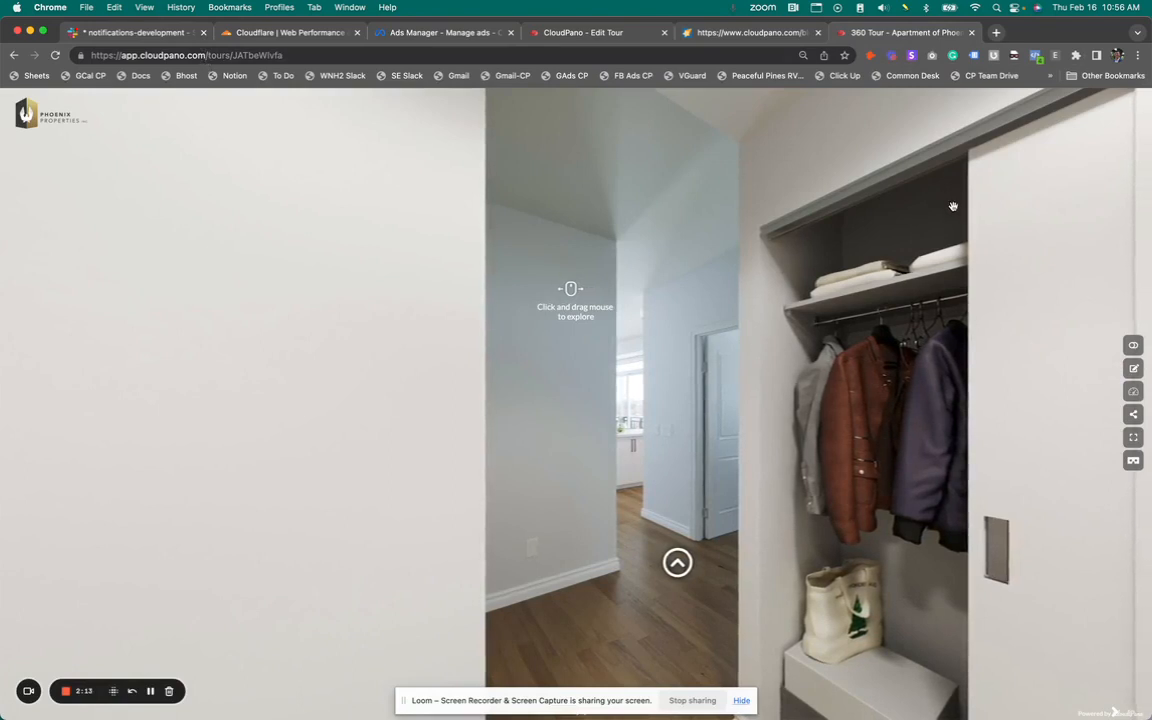
left_click(1132, 368)
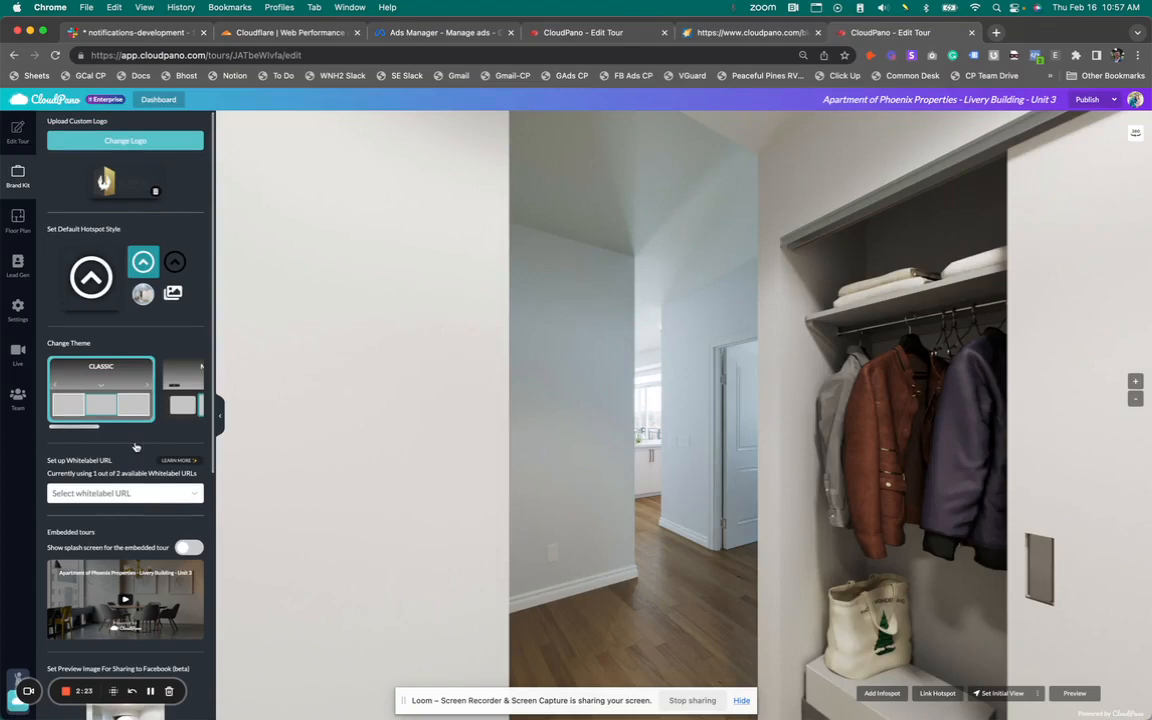
- Switch on 'Show splash screen for the embedded tour' and publish the tour
scroll("down", 3)
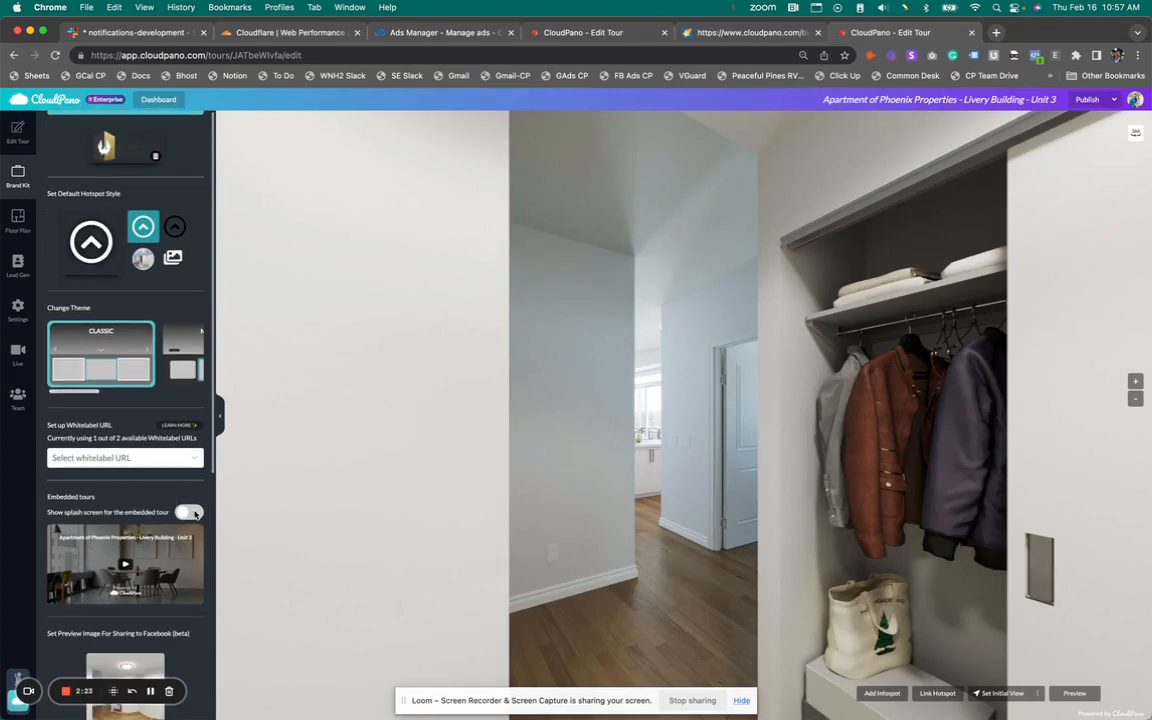
left_click(188, 512)
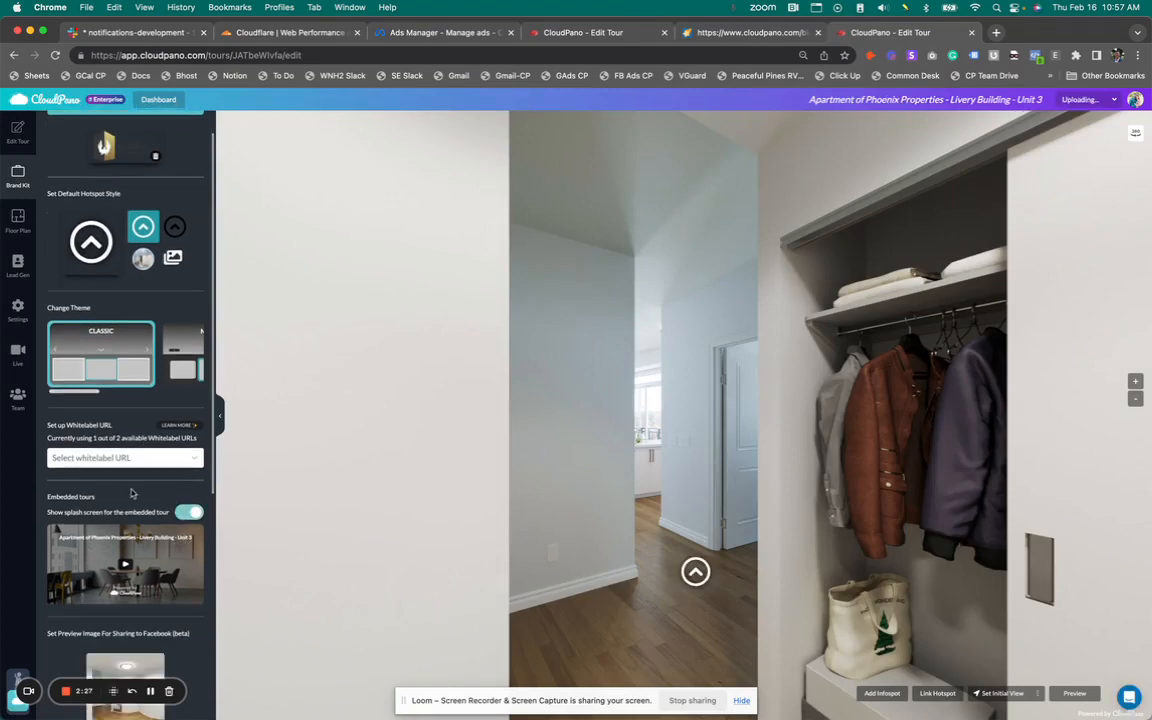
scroll("down", 3)
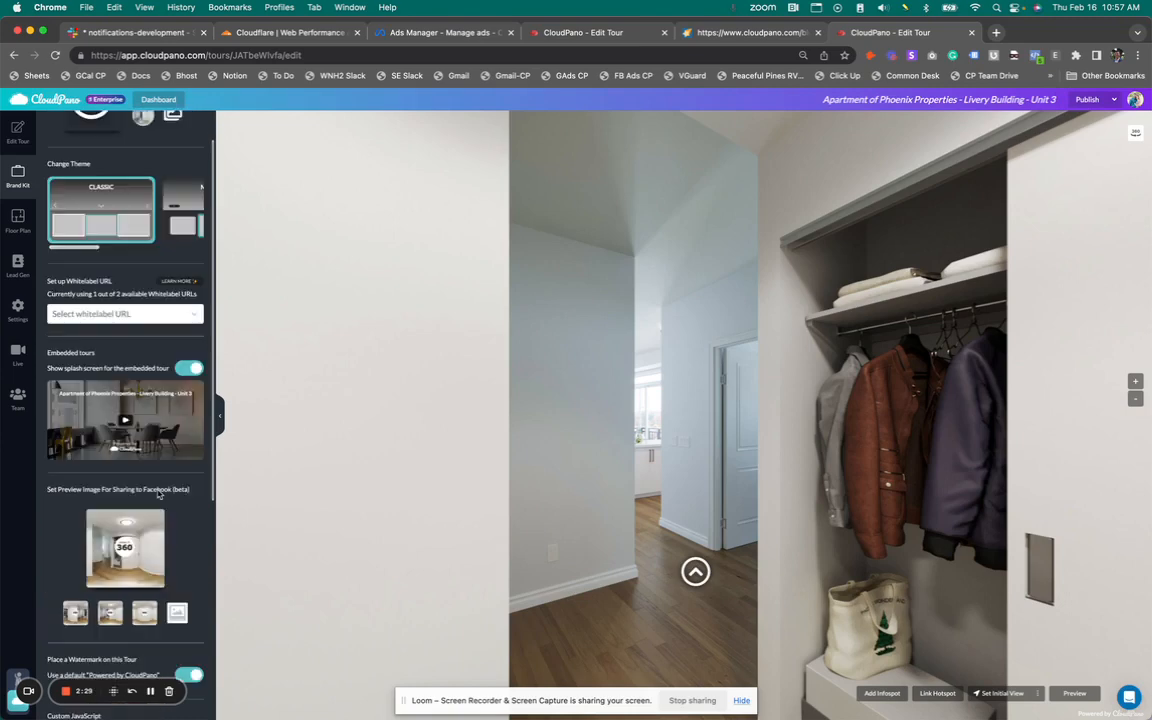
left_click(190, 368)
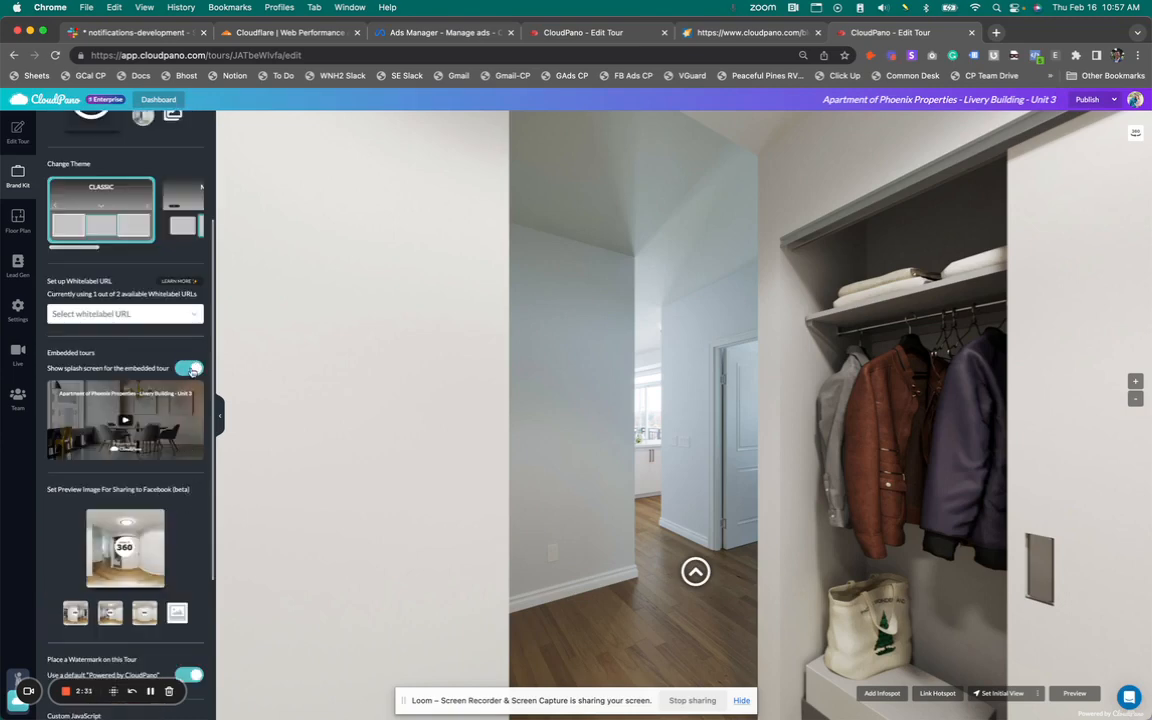
left_click(190, 368)
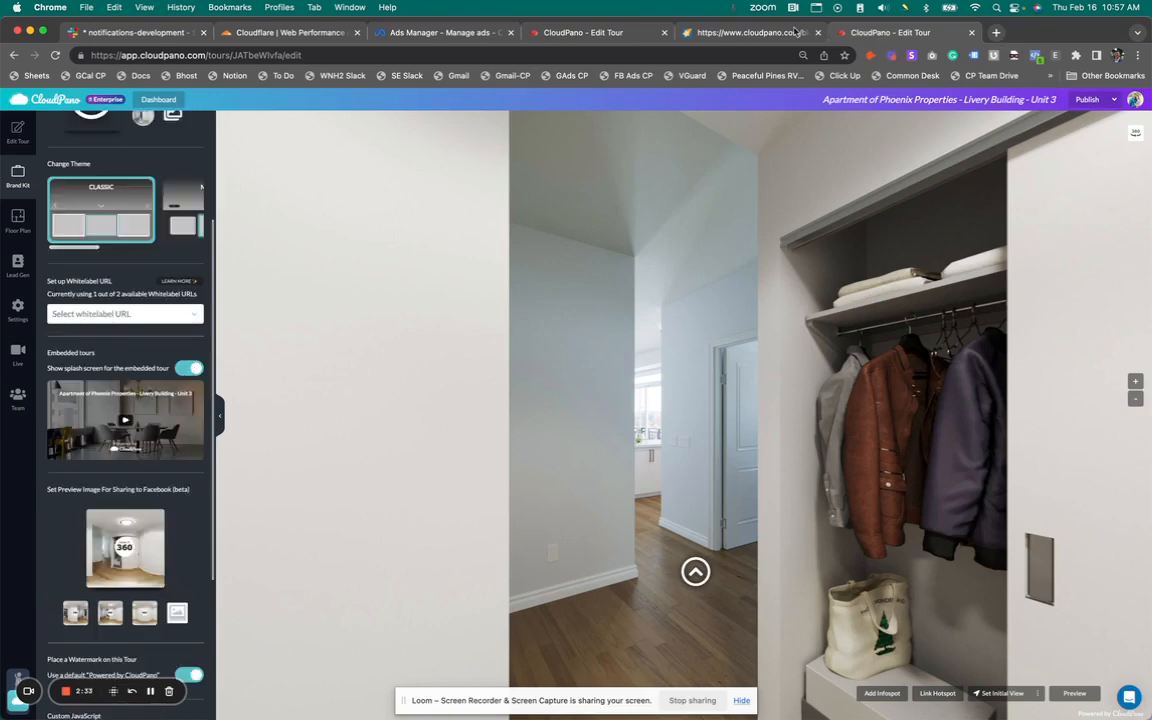
left_click(1074, 692)
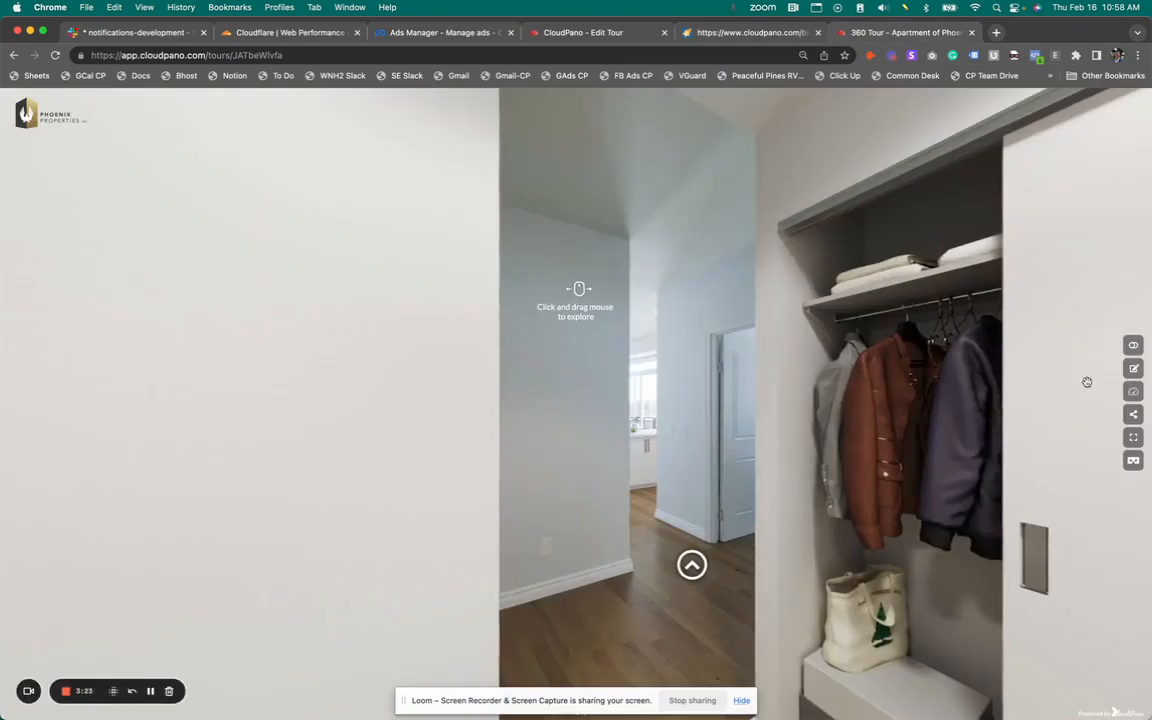
- Copy the tour's embed code from the Share dialog and switch to the other tour page
left_click(1132, 414)
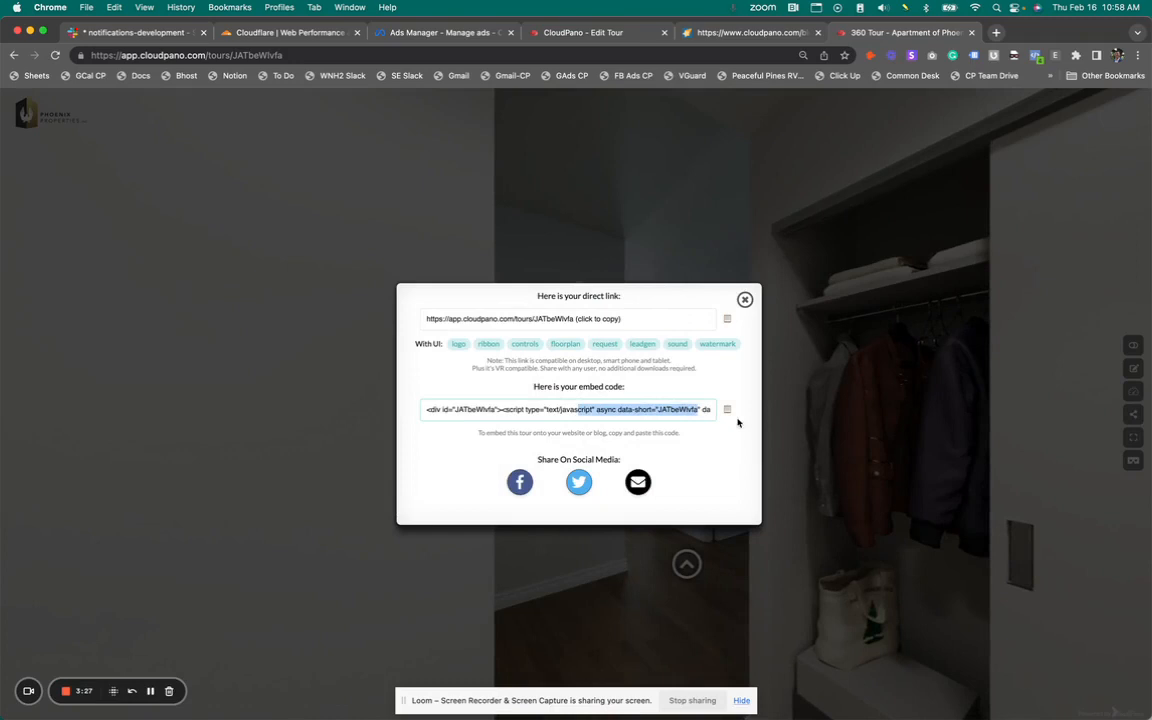
left_click(728, 408)
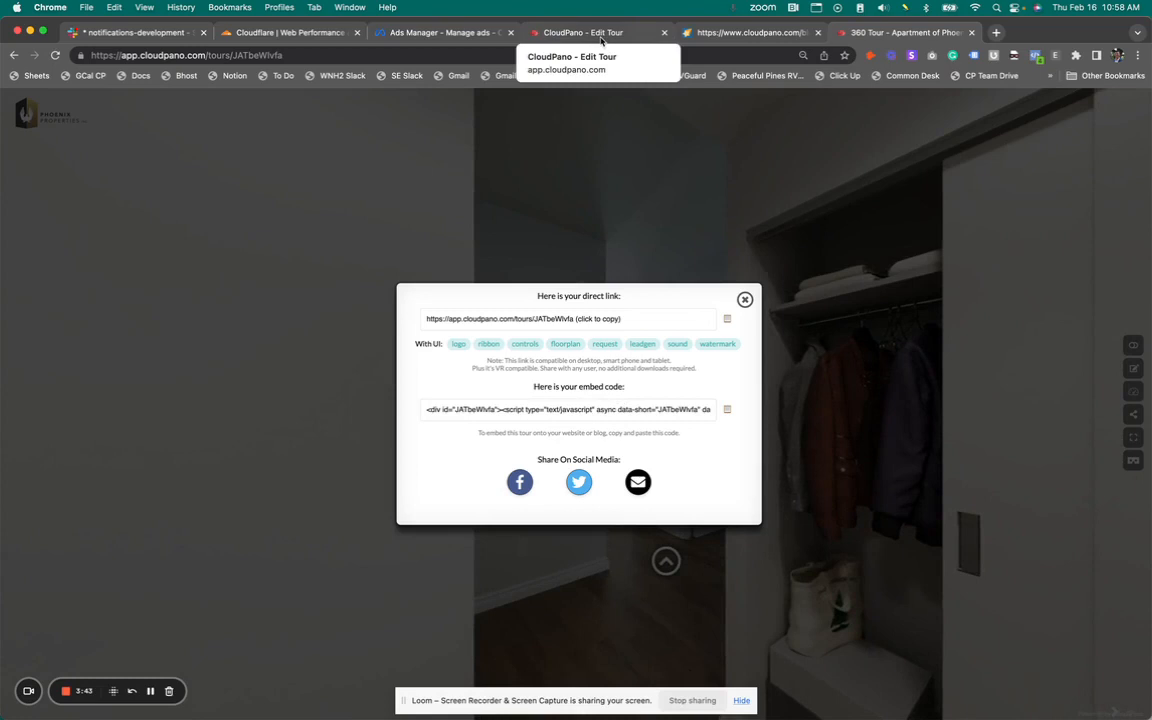
left_click(744, 300)
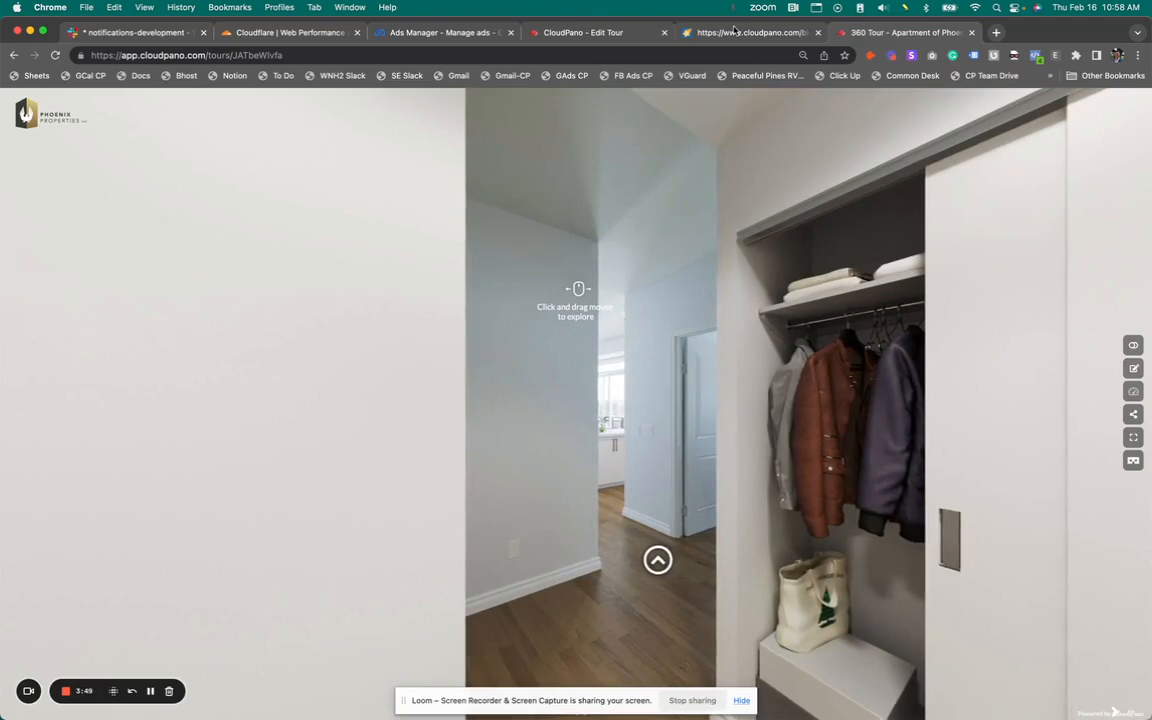
- Switch to the blog post and scroll up to its title and integration banner
left_click(750, 32)
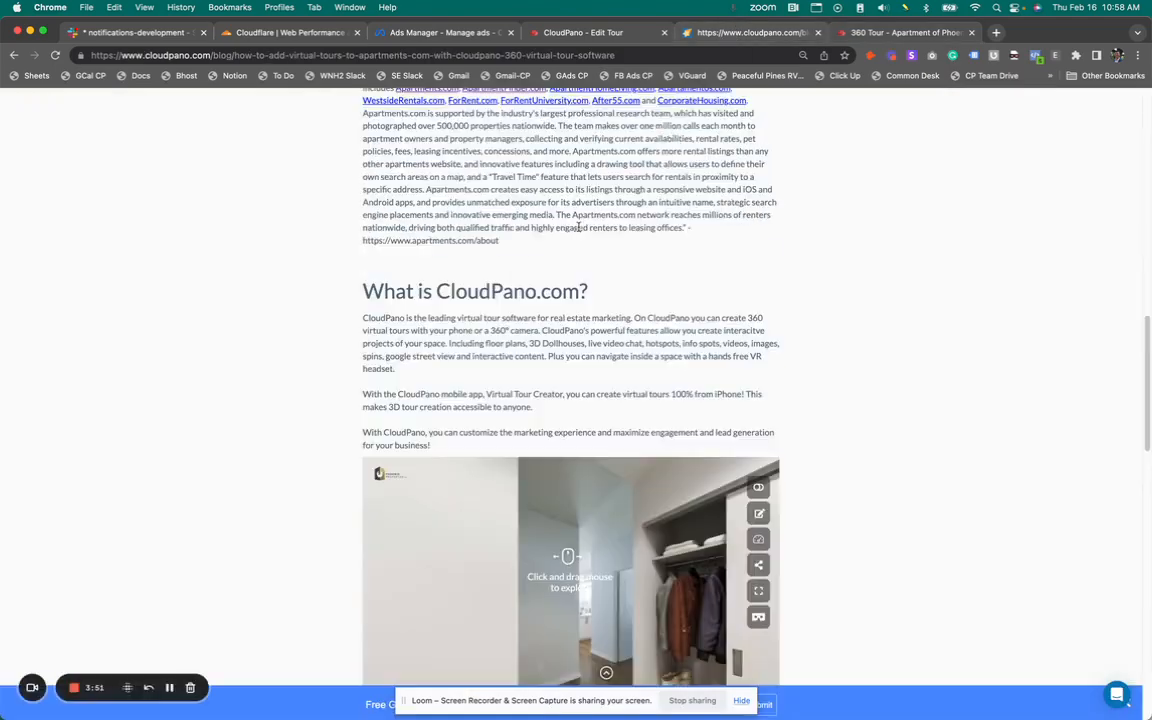
scroll("up", 3)
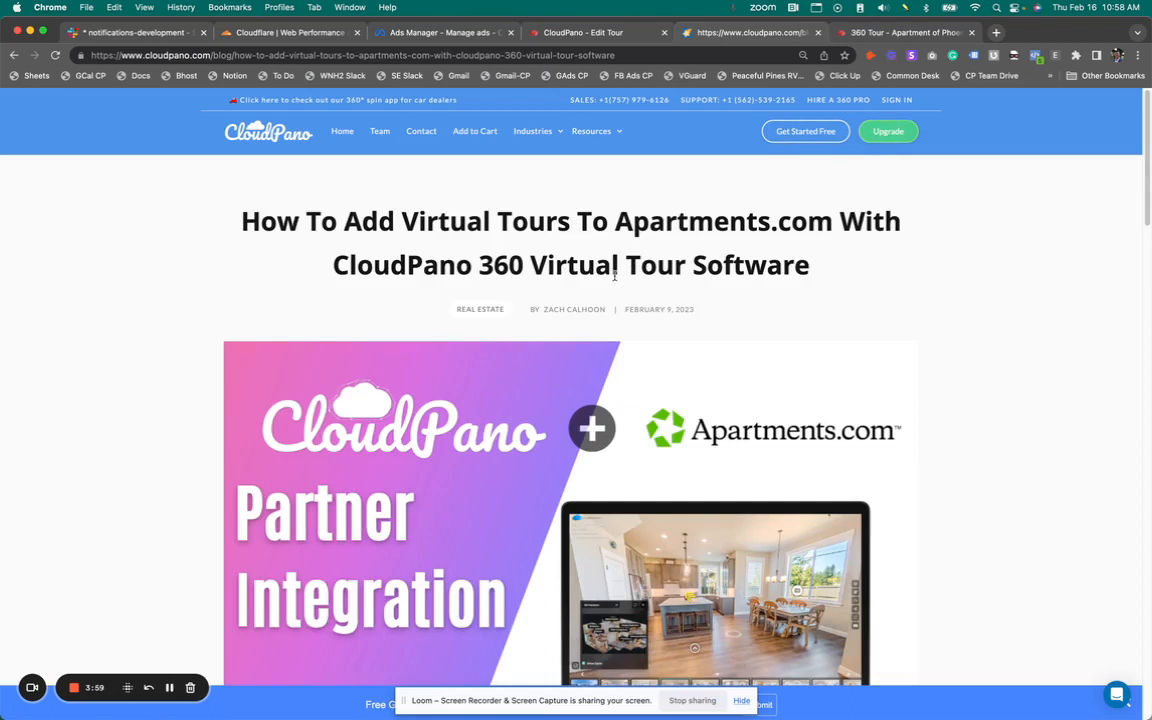
mouse_move(218, 308)
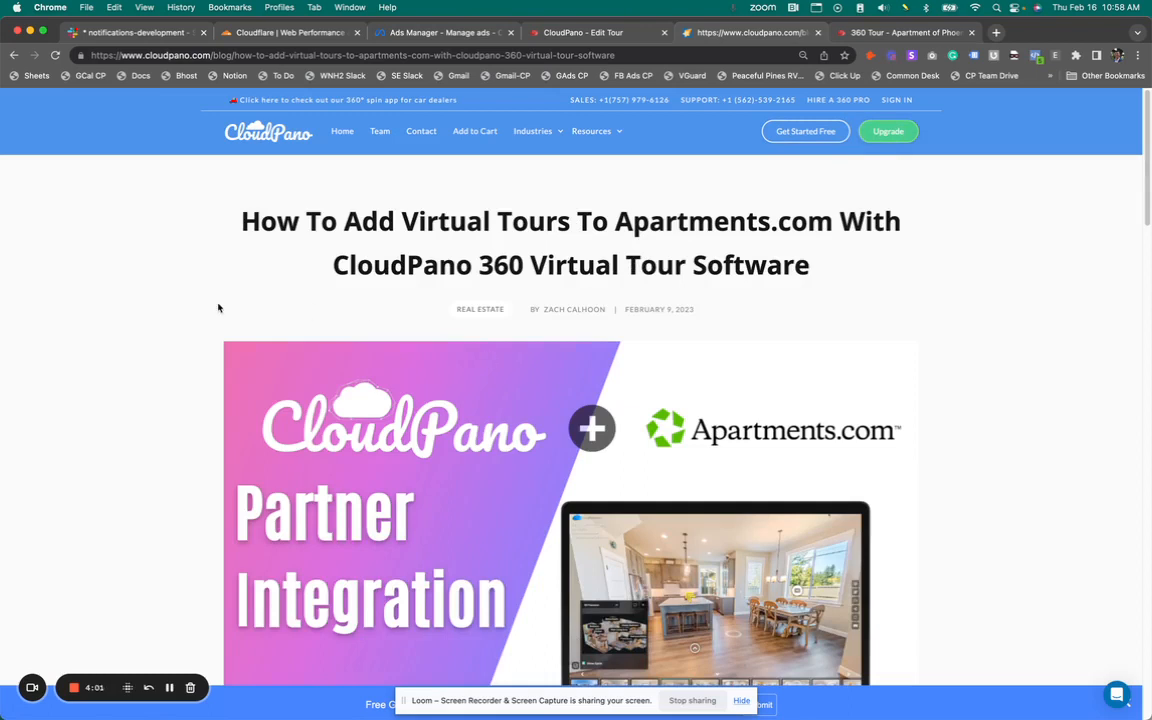